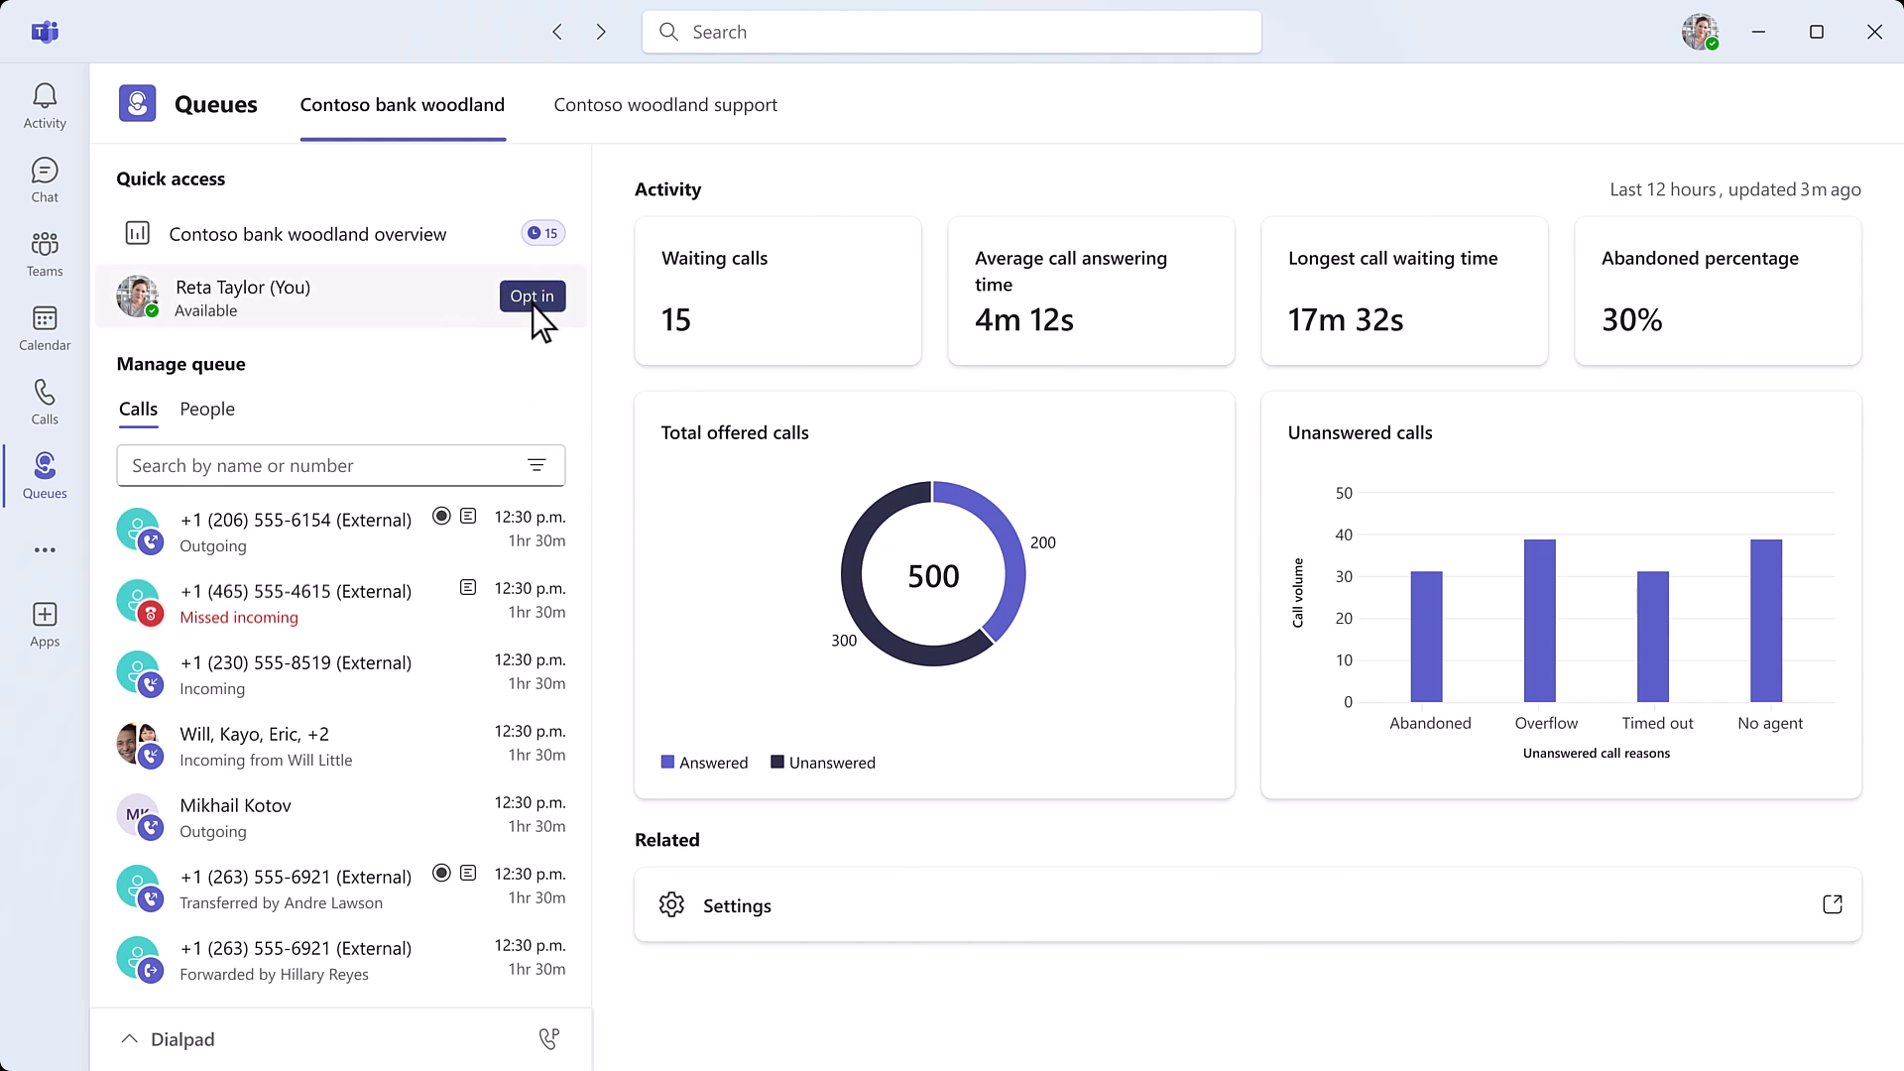
Opt in to the Contoso bank woodland queue from Quick access.
left_click(531, 296)
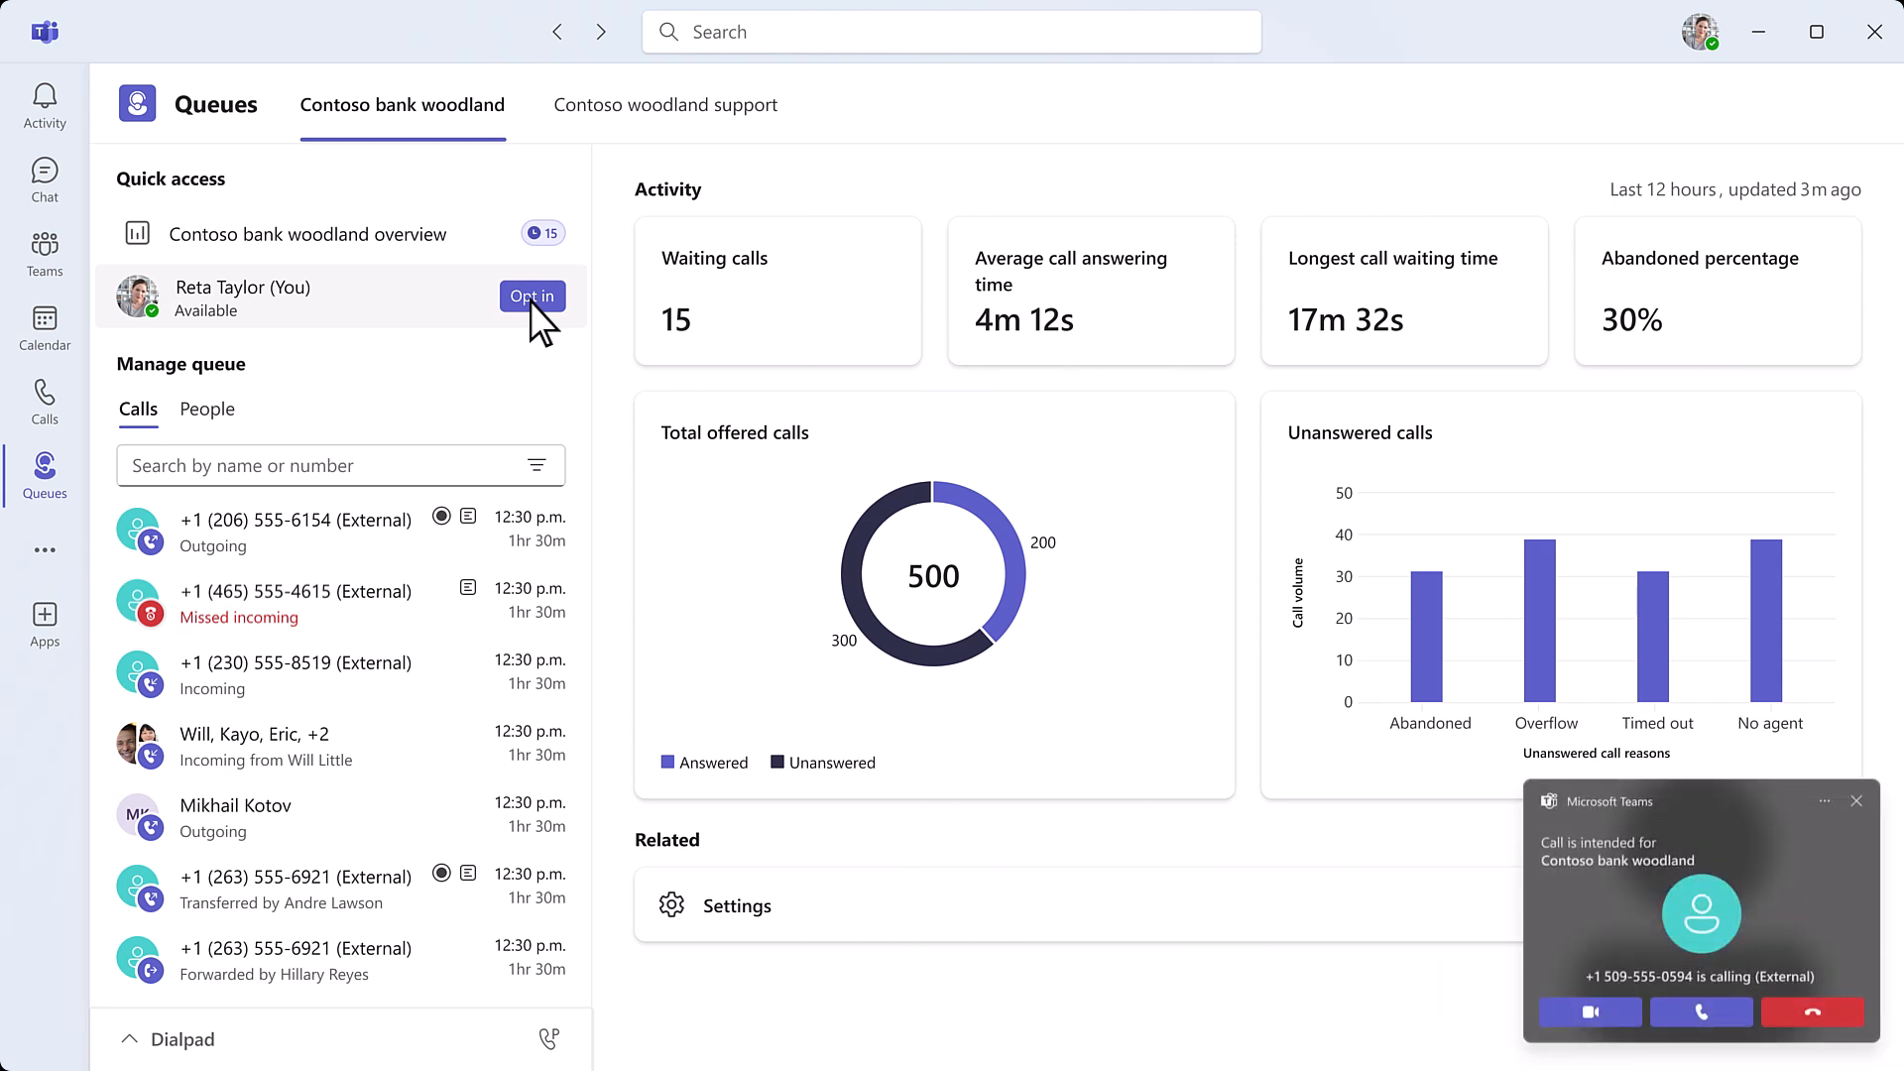
Answer the incoming queue call with audio and view the caller's CRM pop-out.
left_click(532, 295)
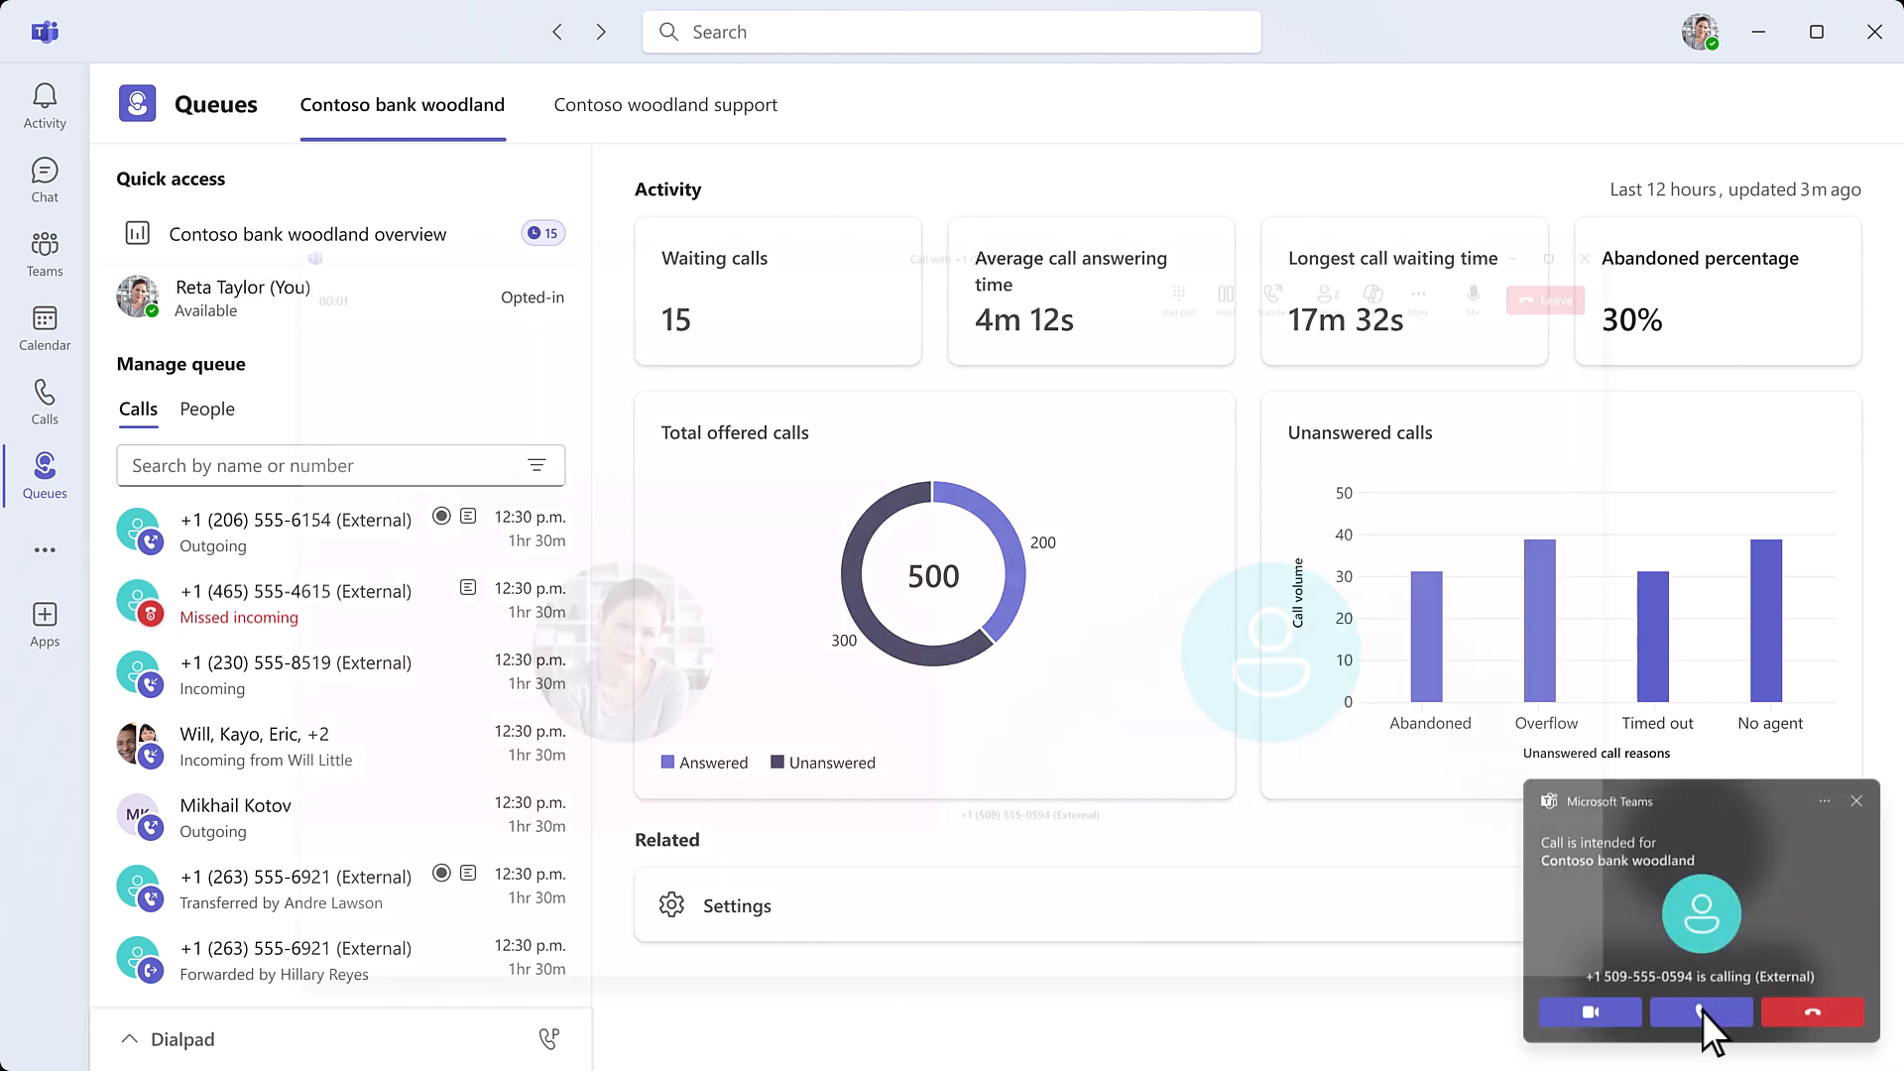
left_click(1700, 1012)
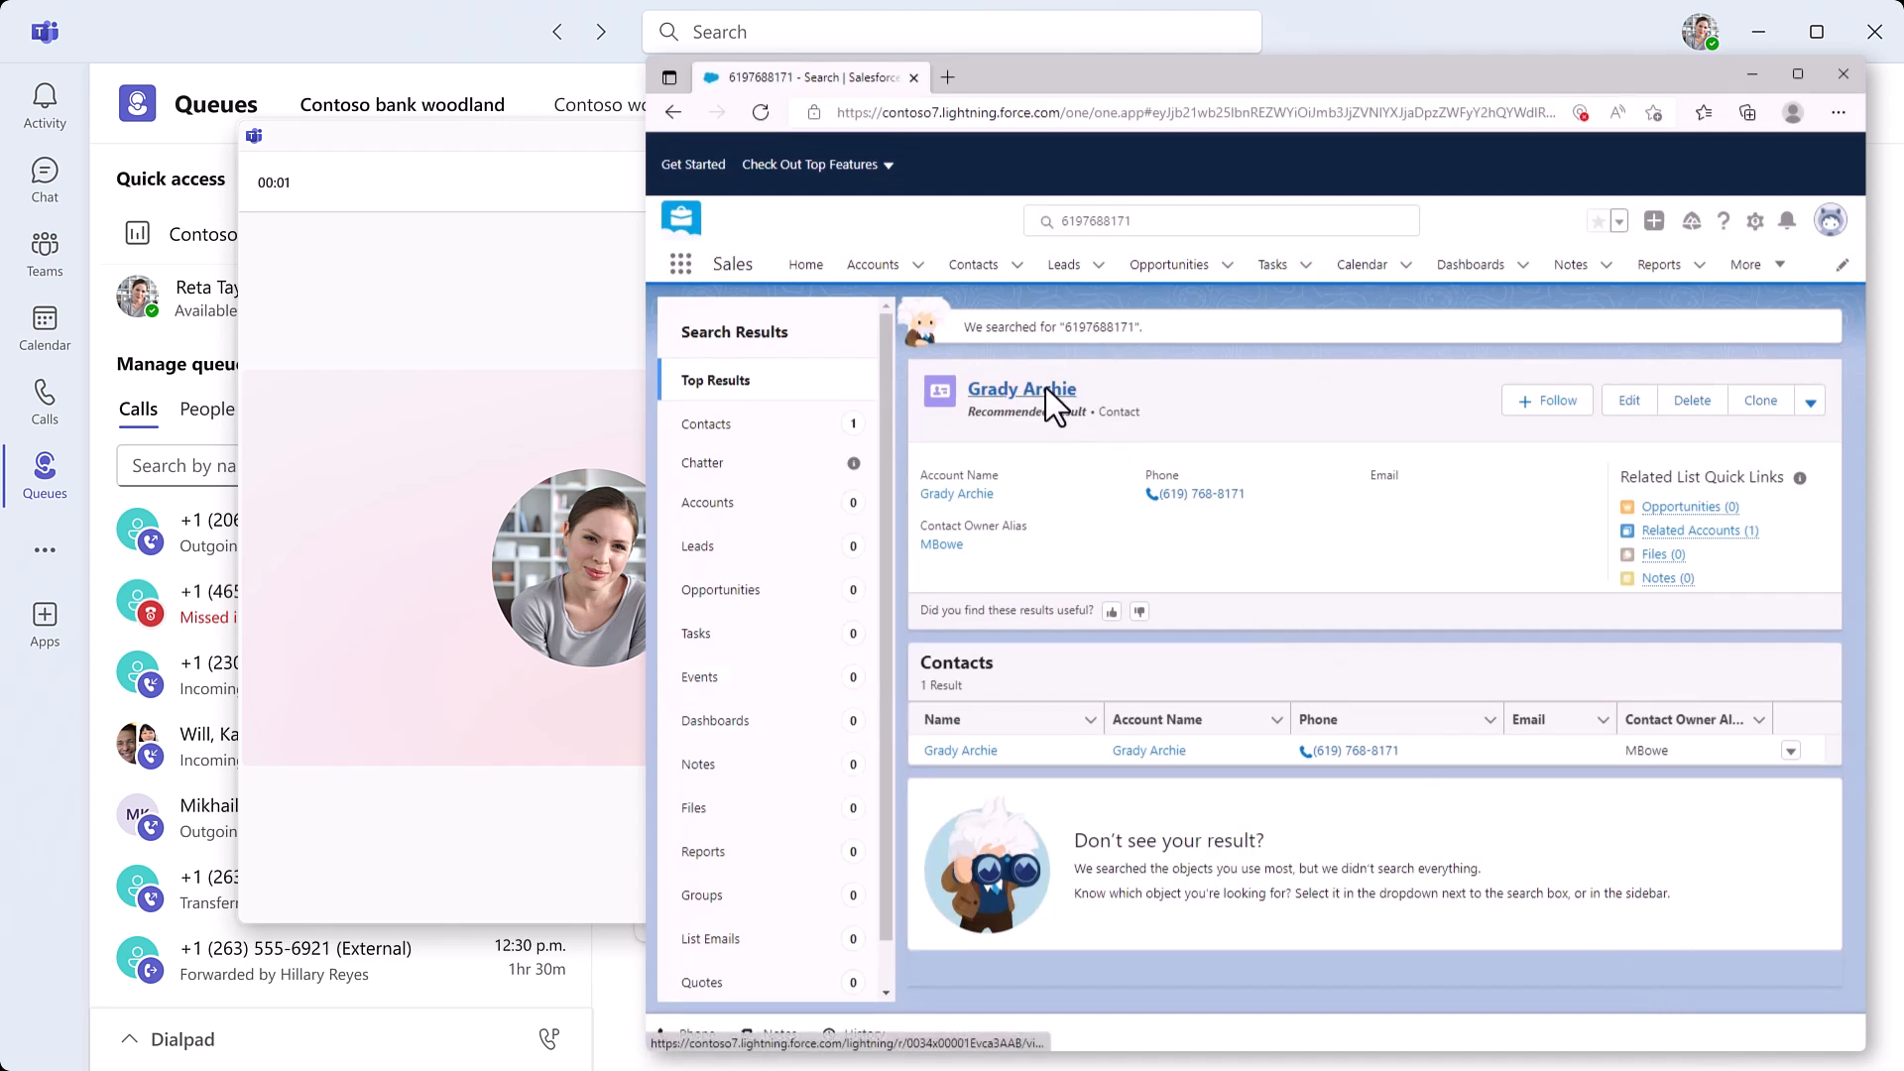
left_click(1021, 389)
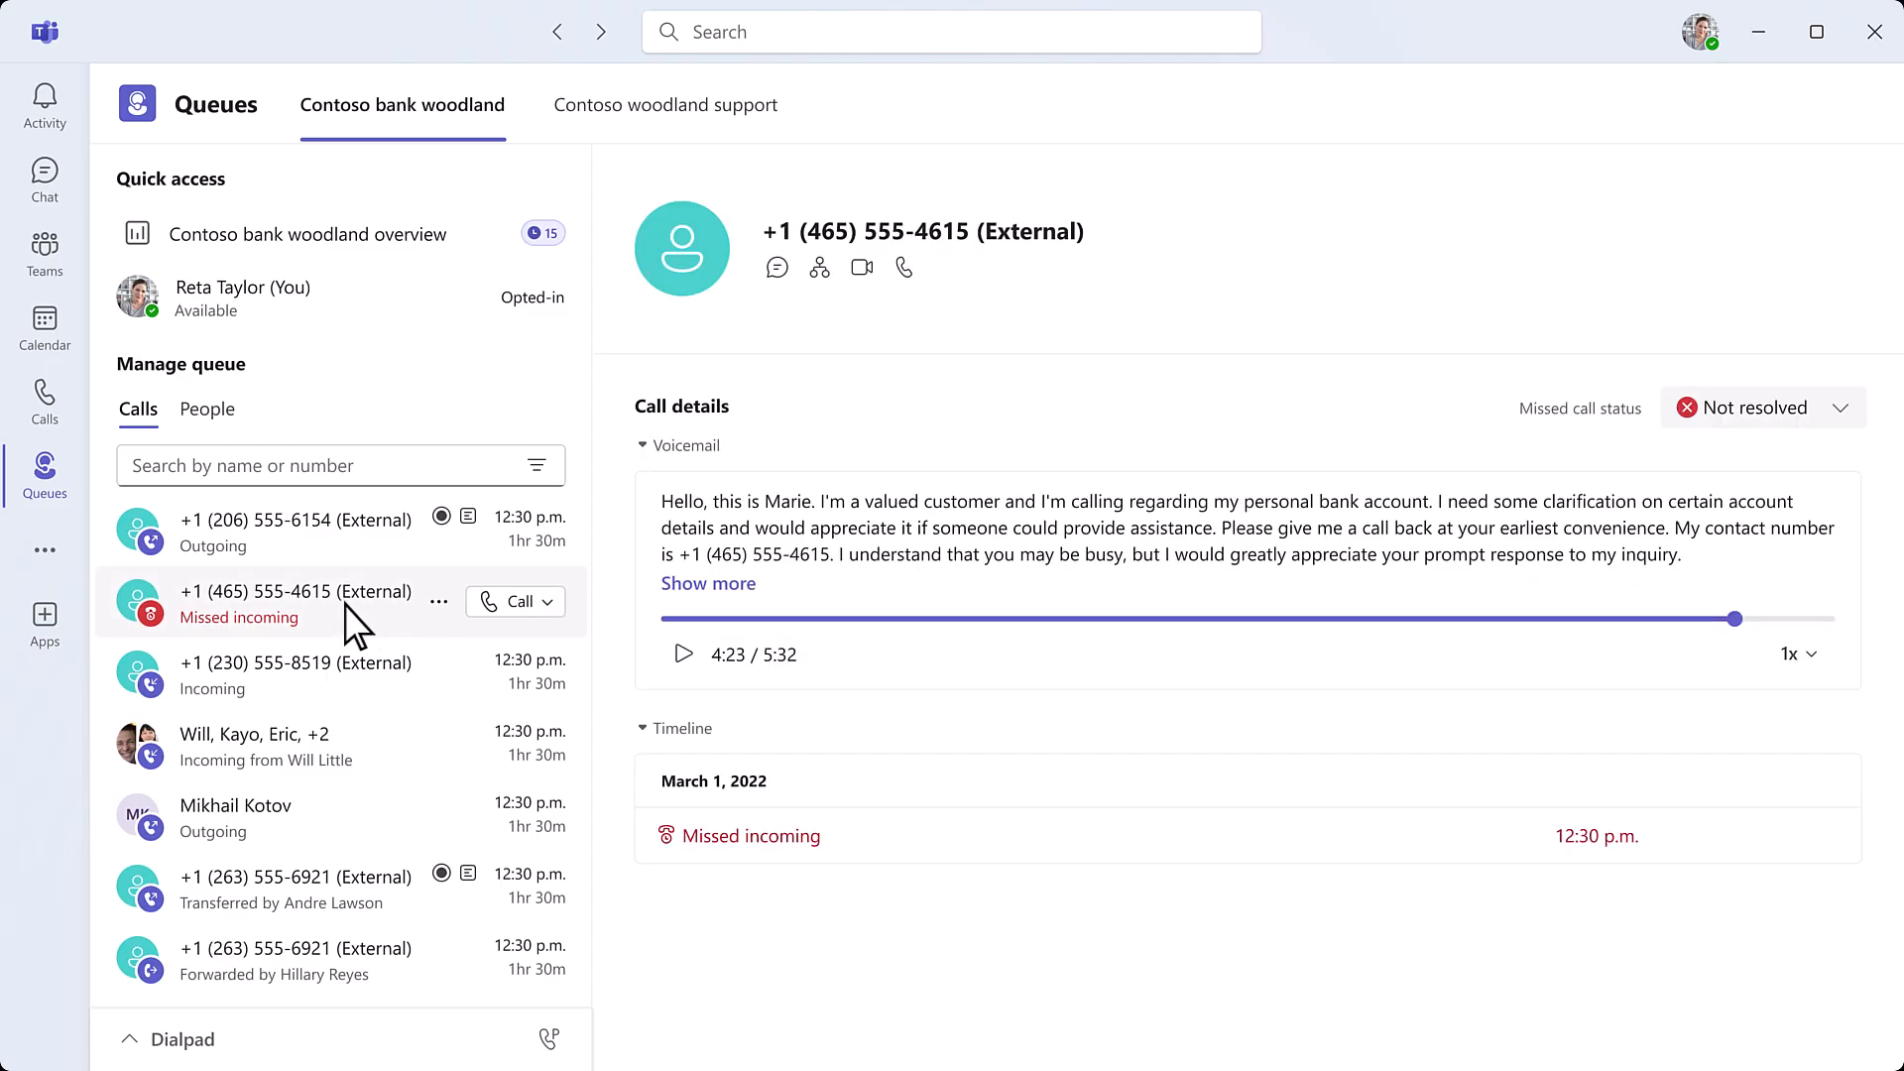
left_click(544, 601)
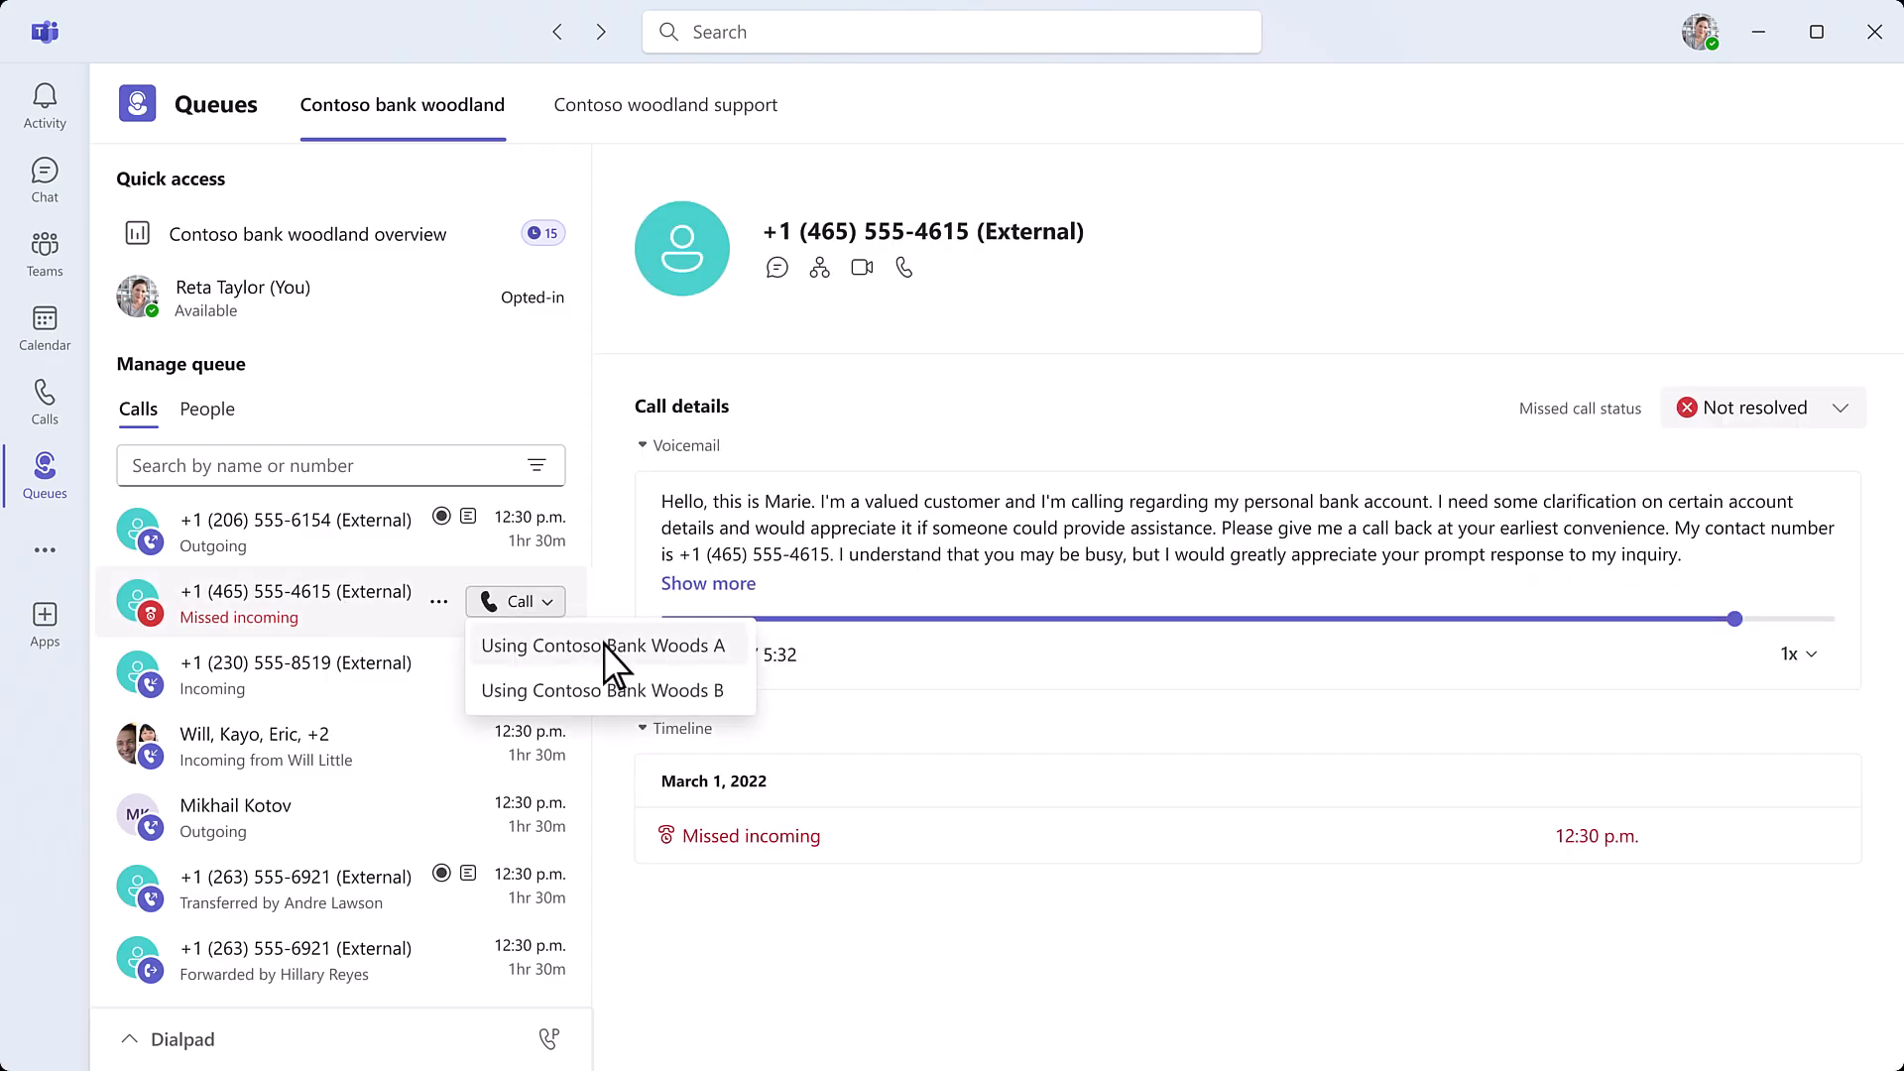
left_click(603, 645)
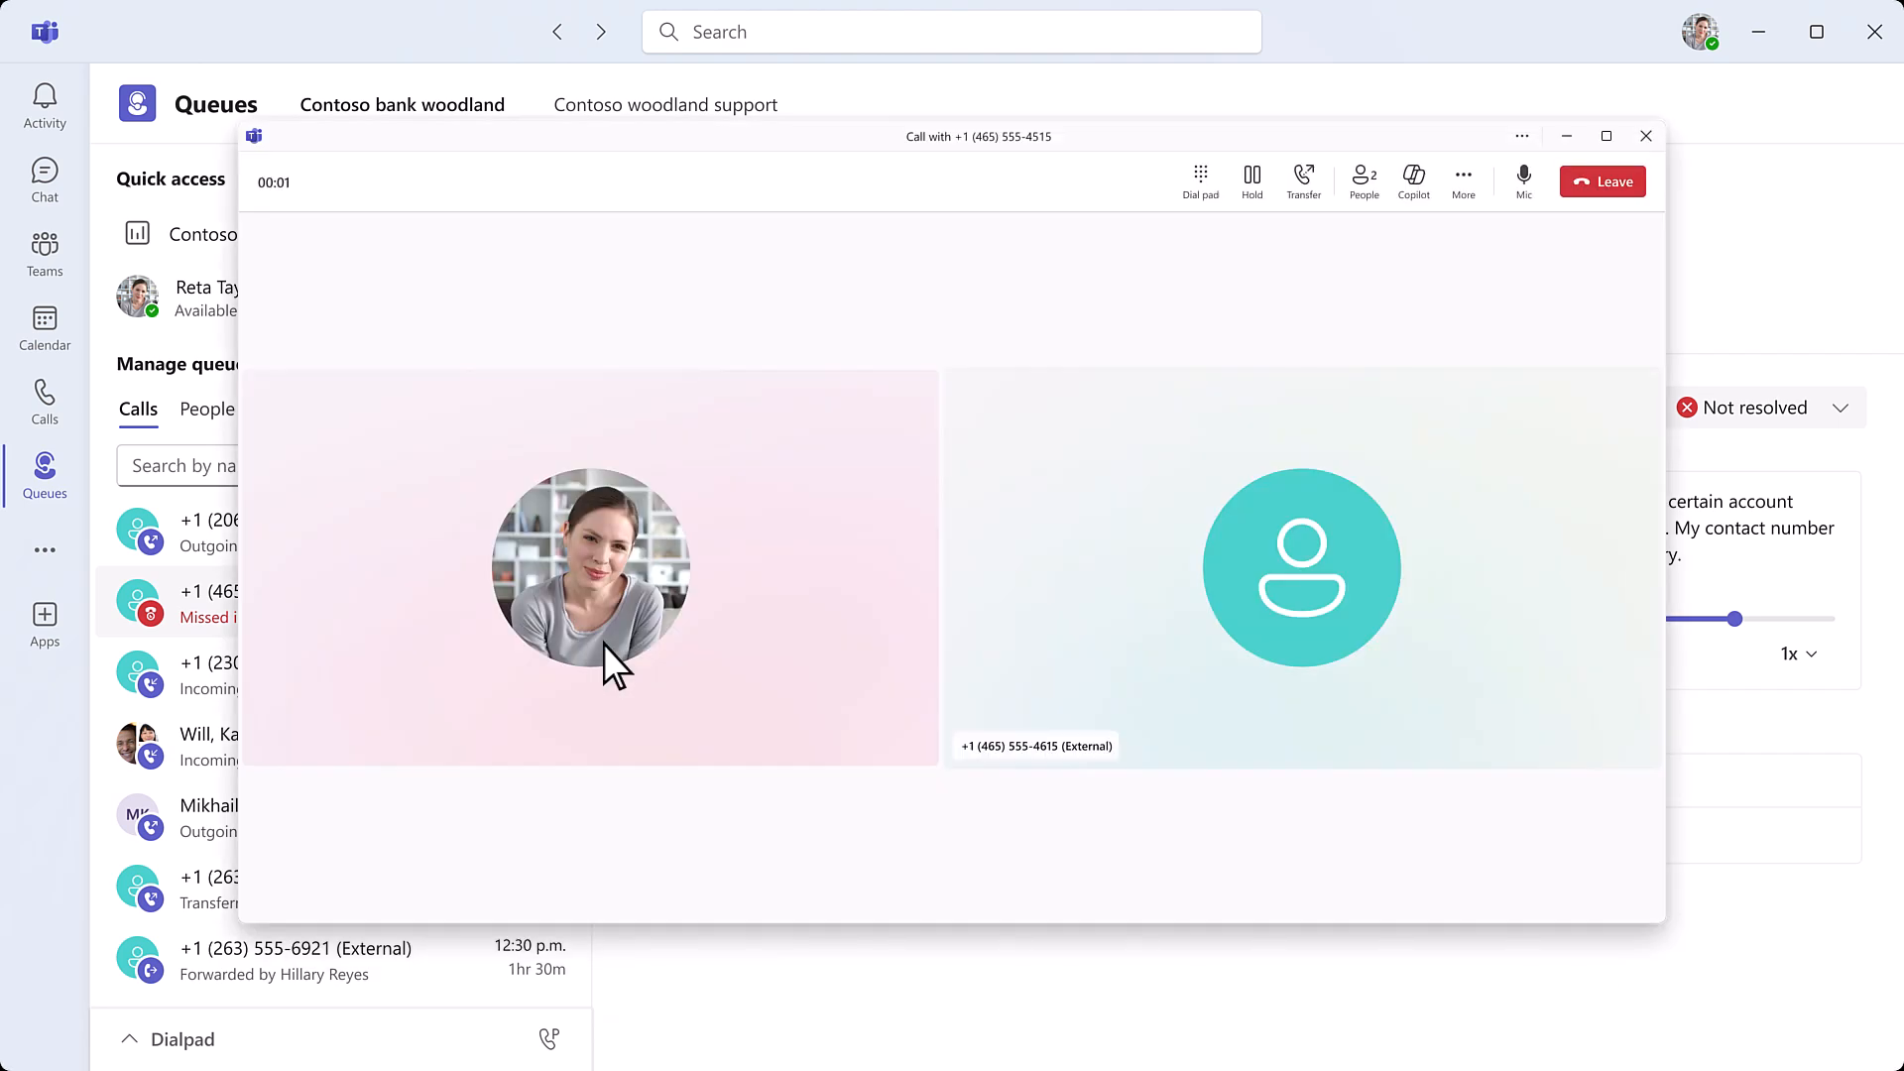
left_click(1412, 181)
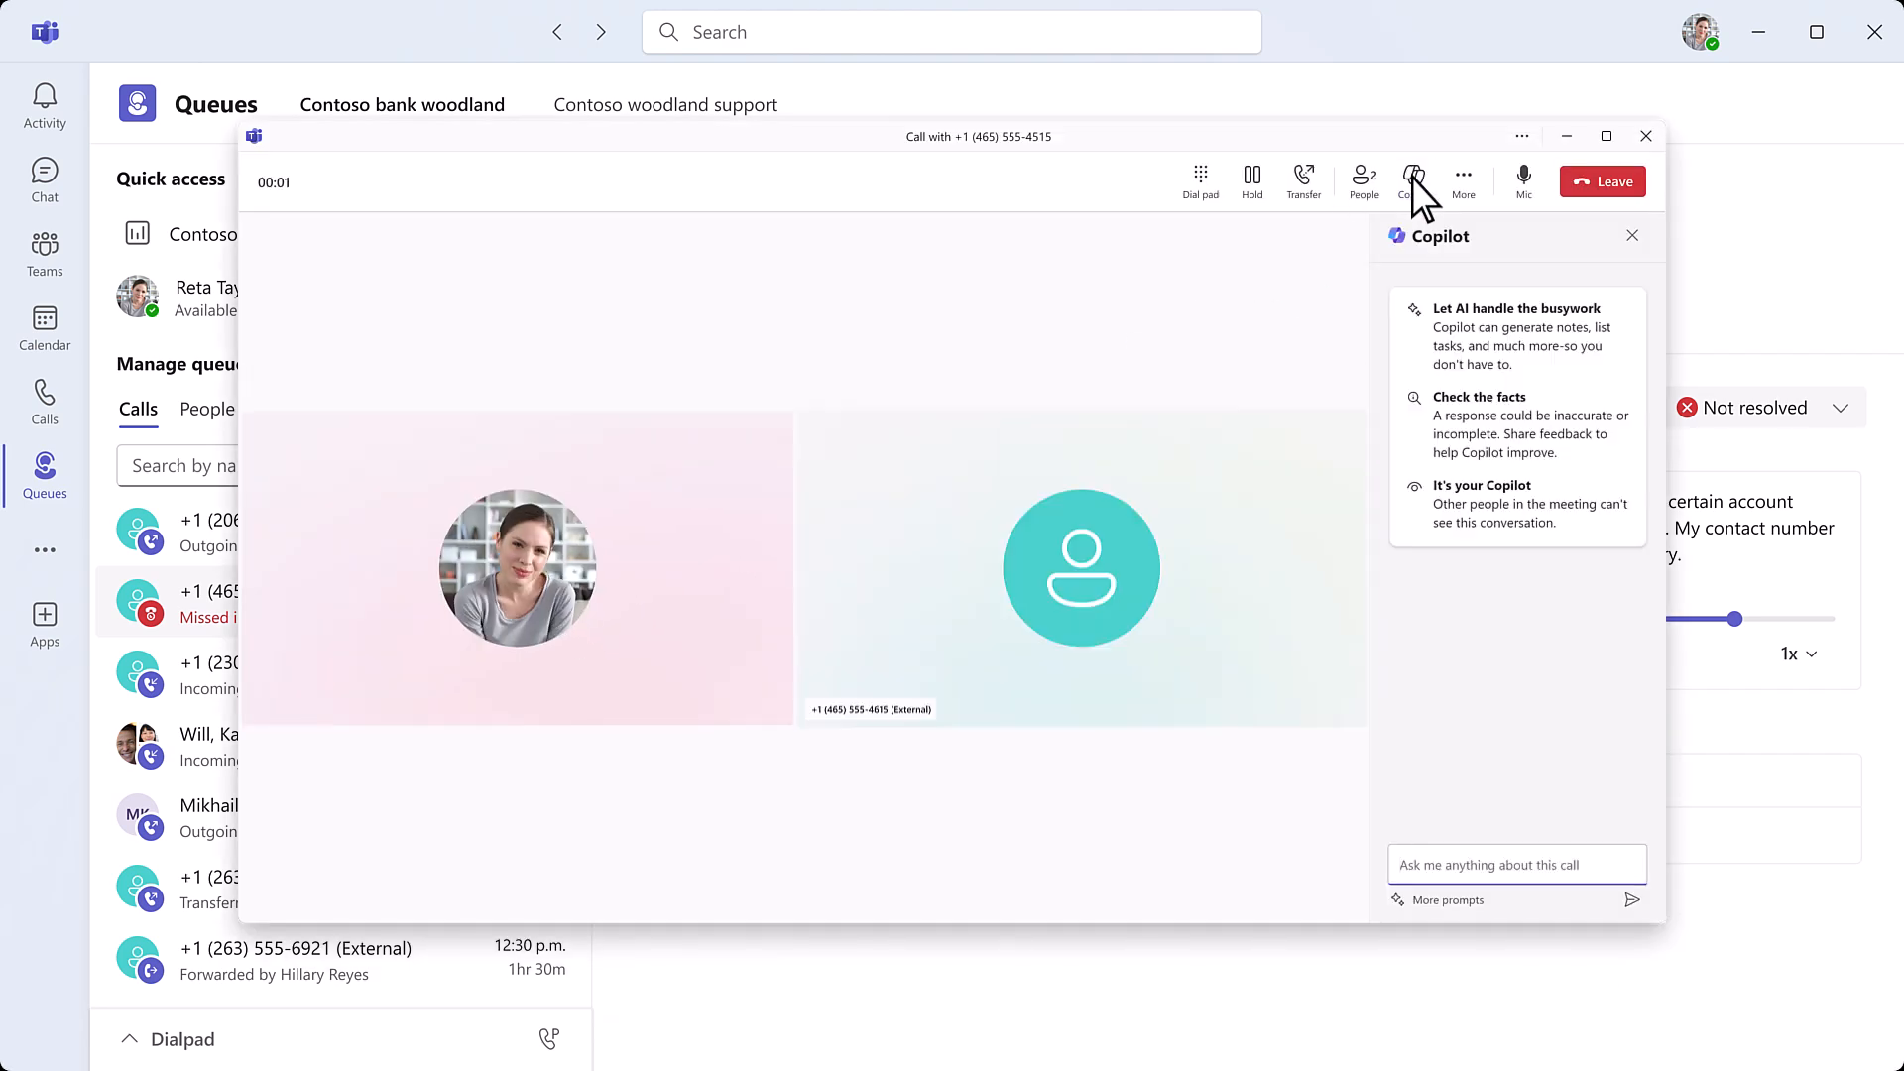
left_click(1446, 901)
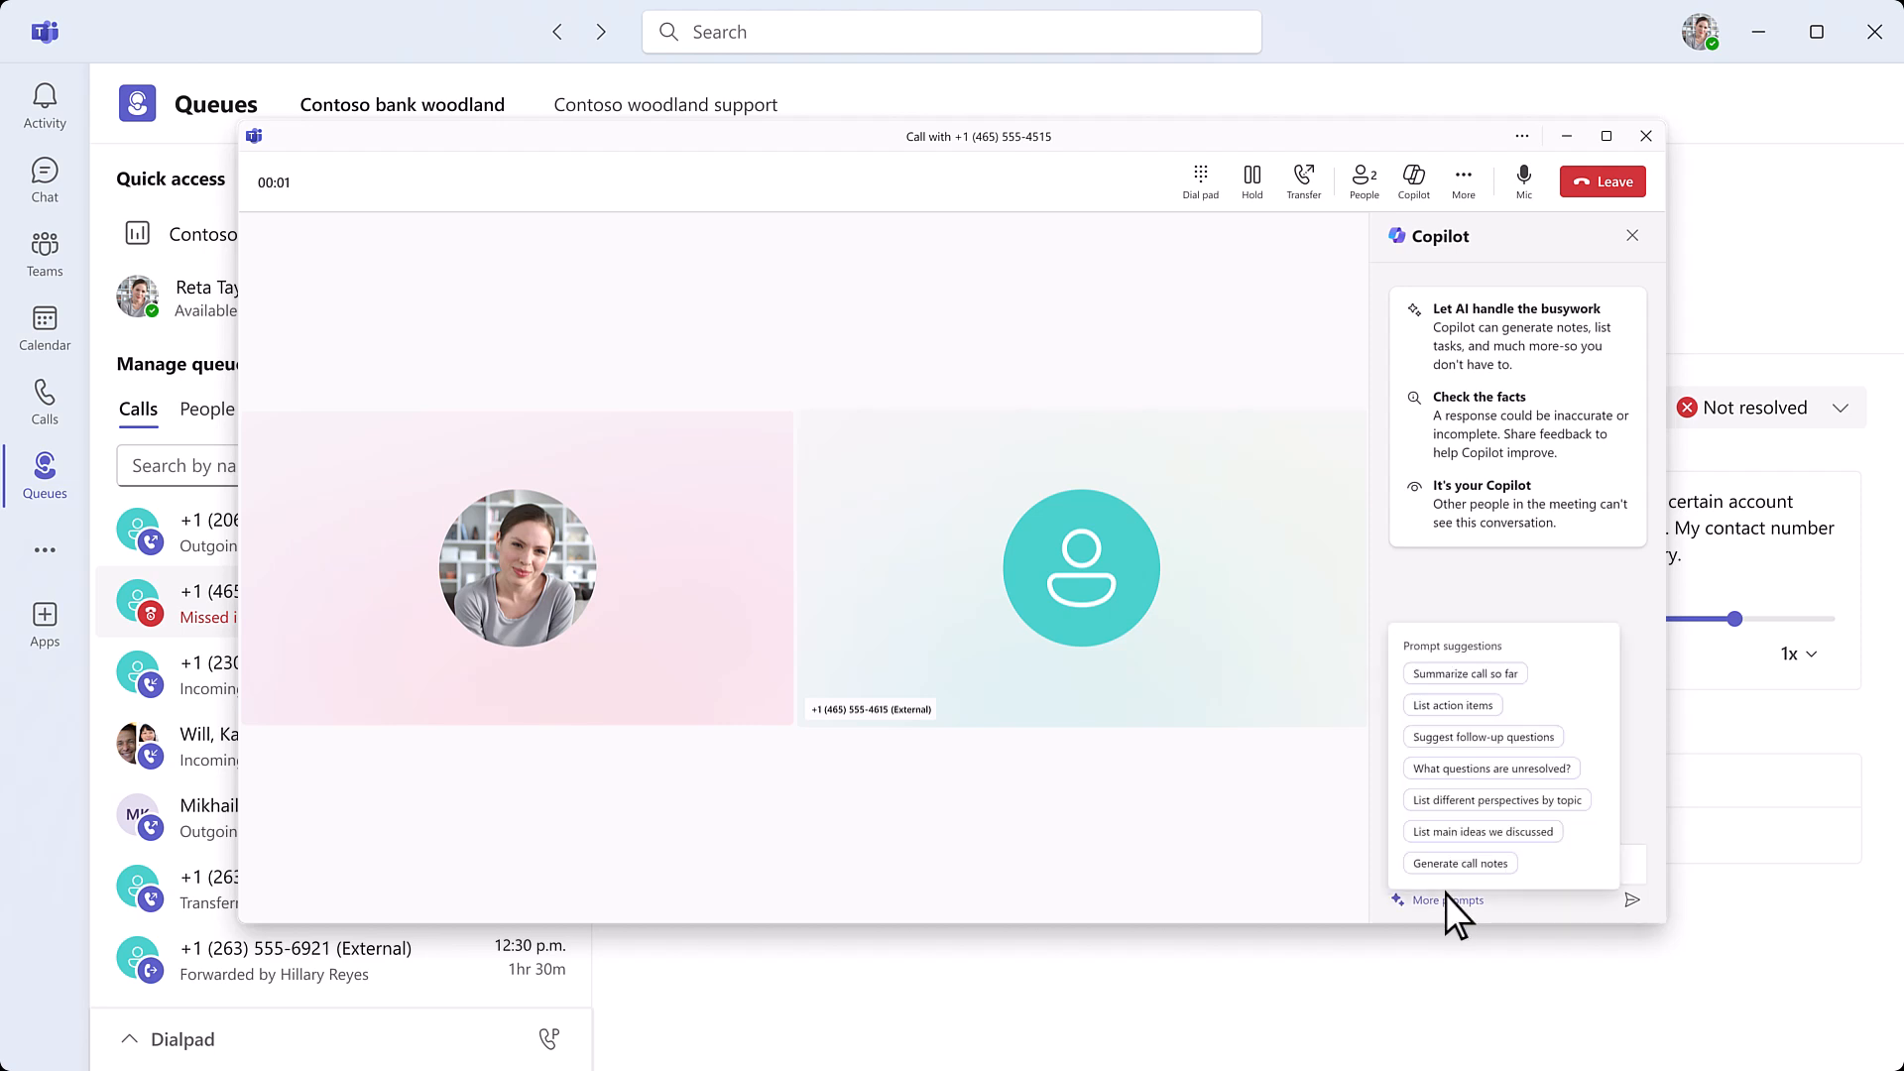
left_click(1458, 863)
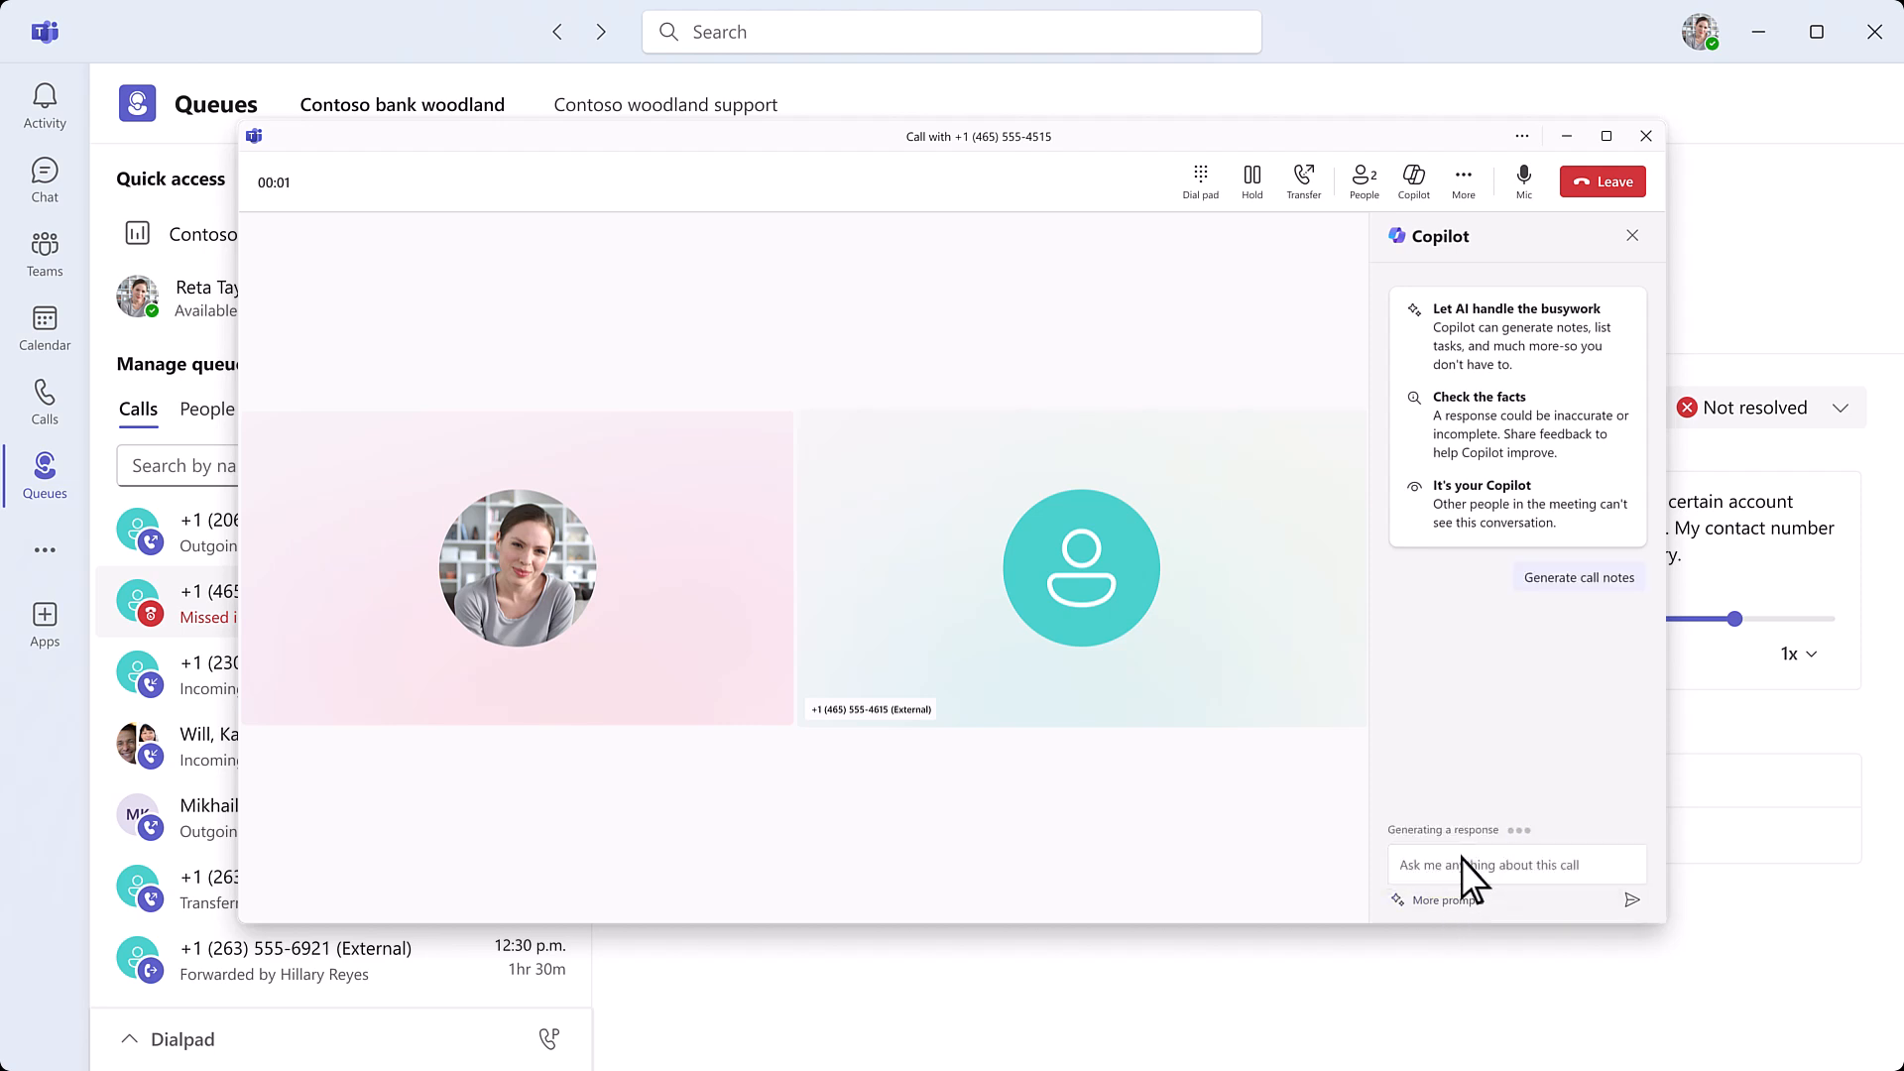